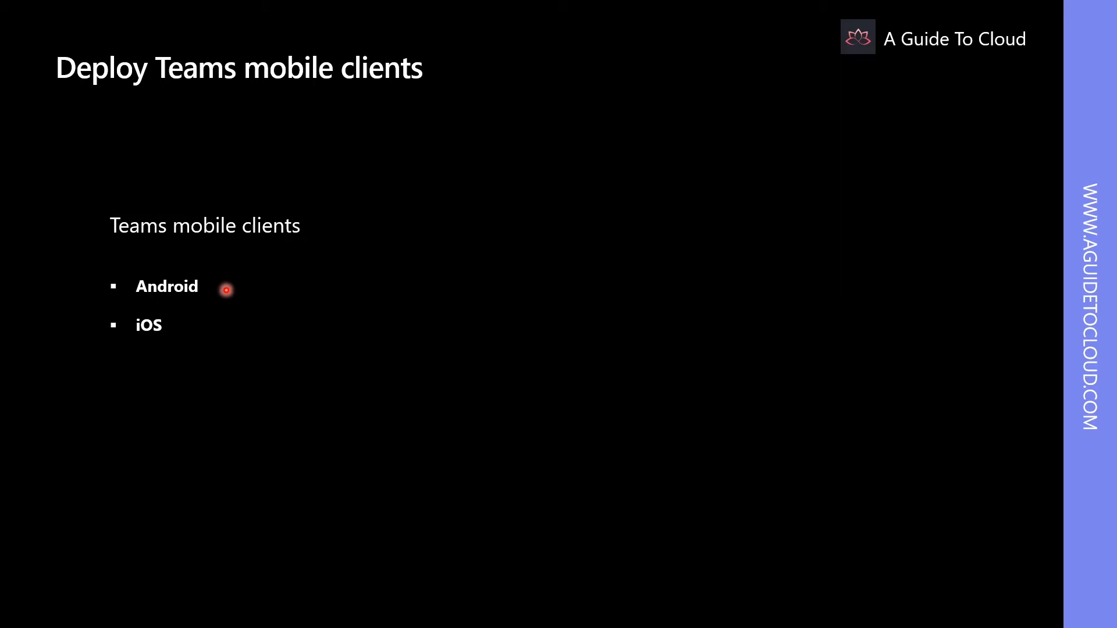
mouse_move(175, 373)
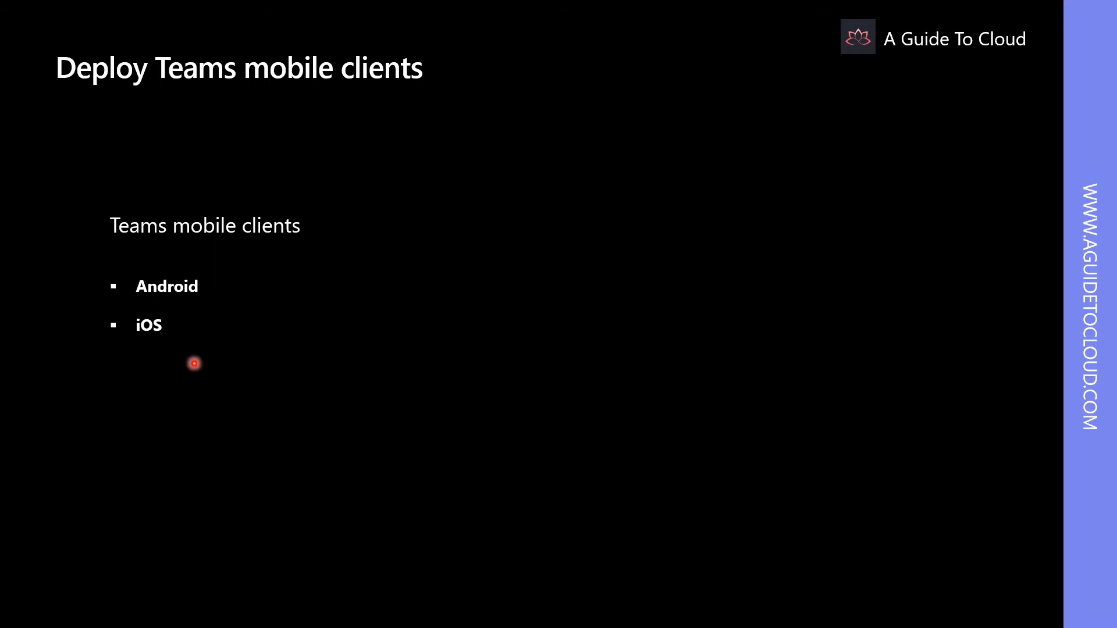
key("Right")
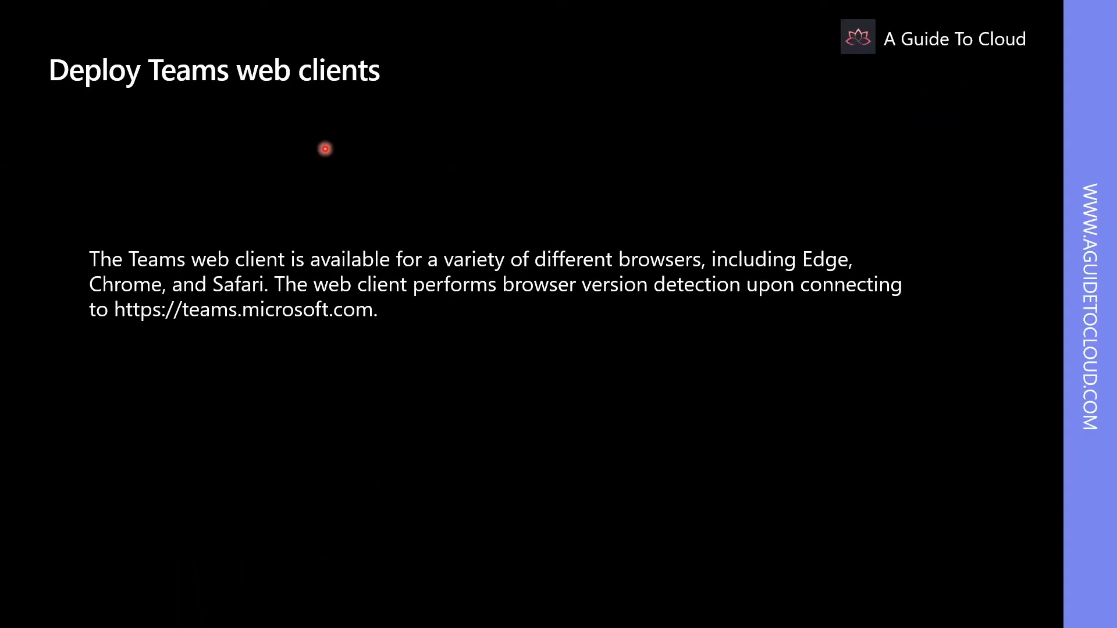